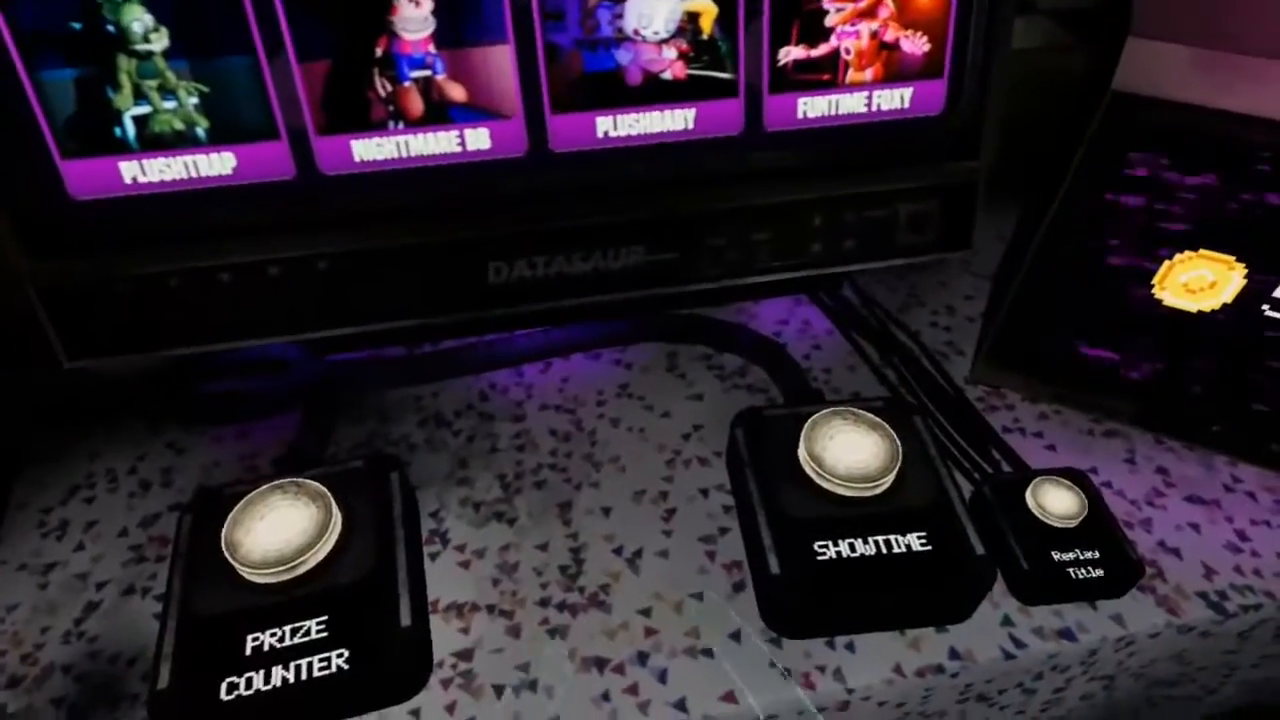
# Leave the arcade console and start browsing the level-select carousel toward Dark Room.
pyautogui.click(856, 450)
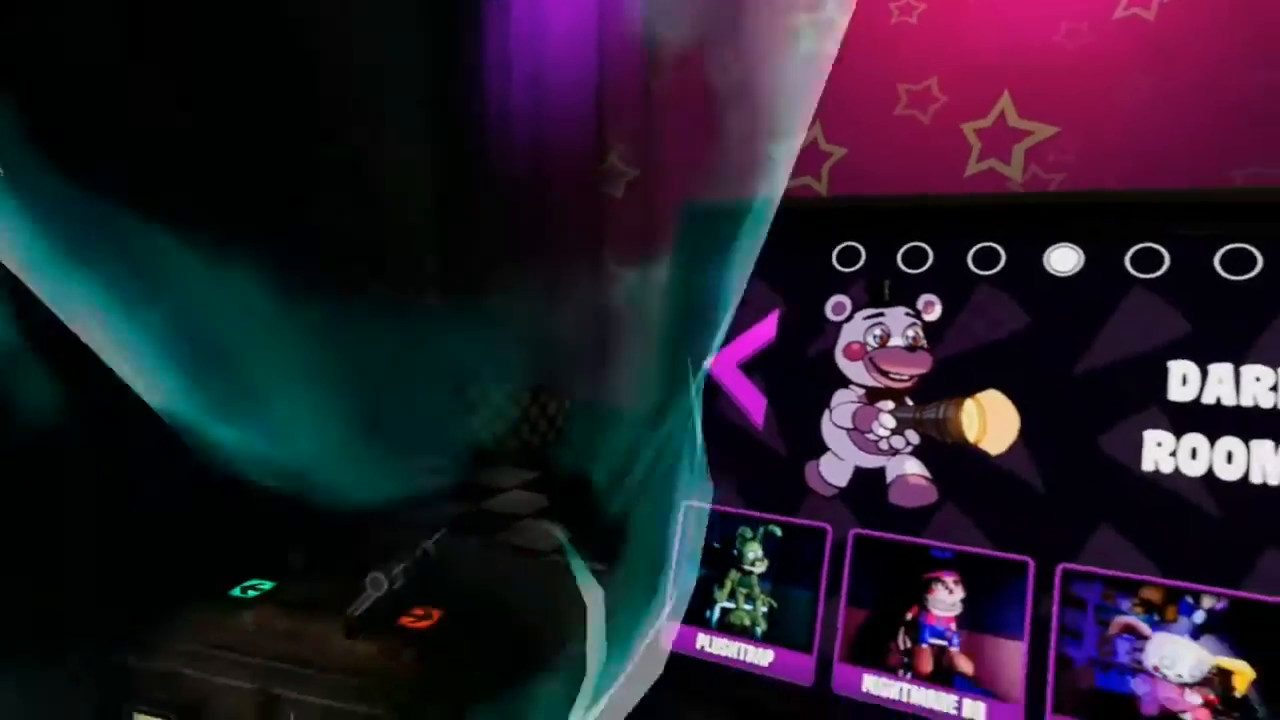
pyautogui.moveTo(640, 360)
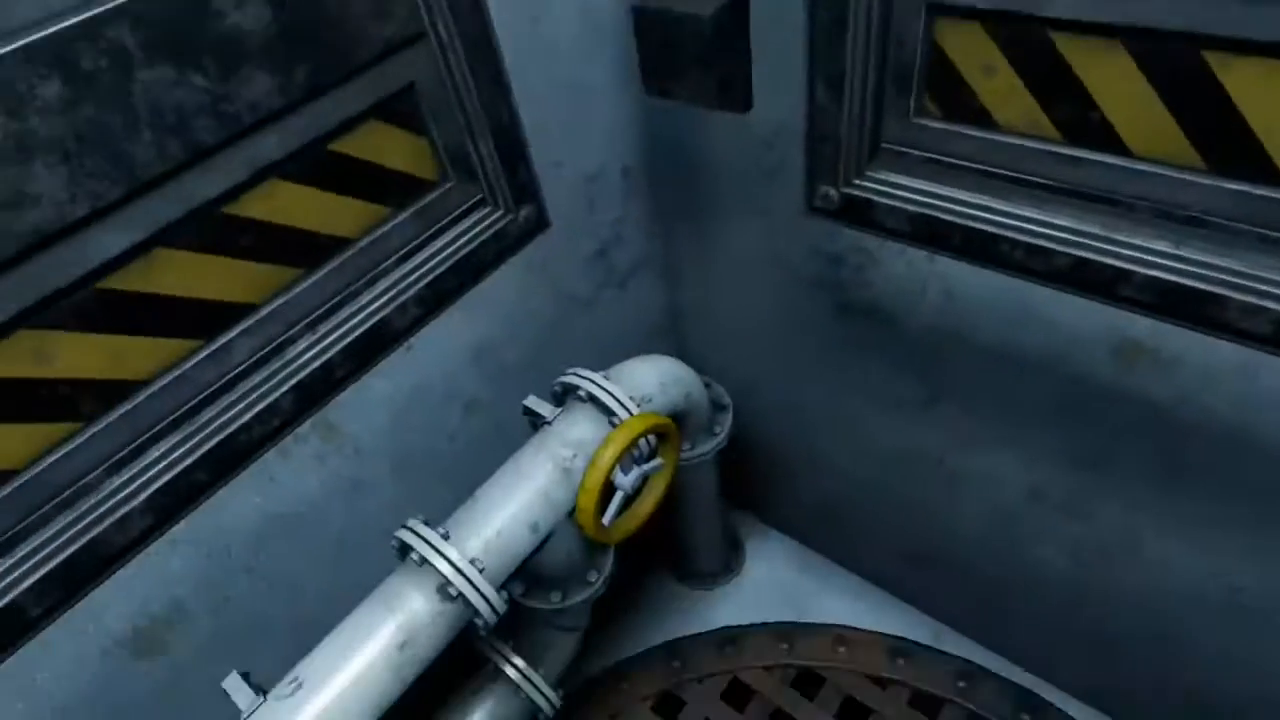
pyautogui.moveTo(640, 360)
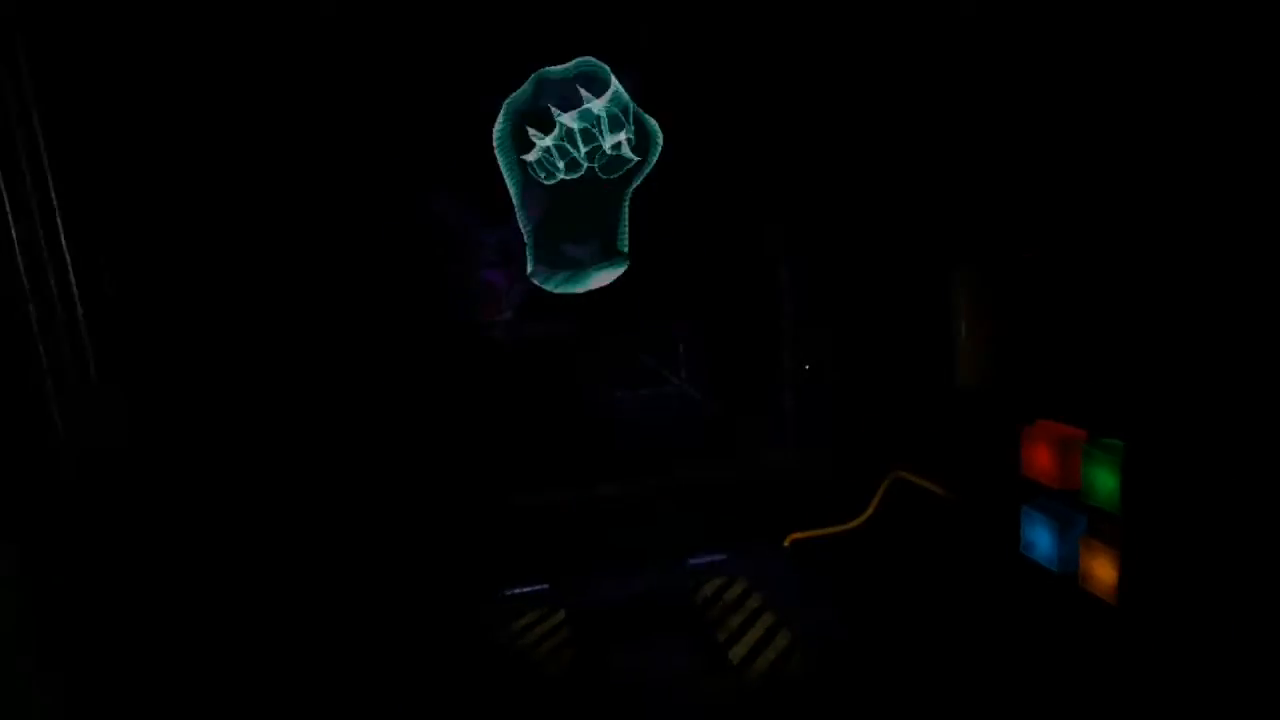
pyautogui.moveTo(640, 360)
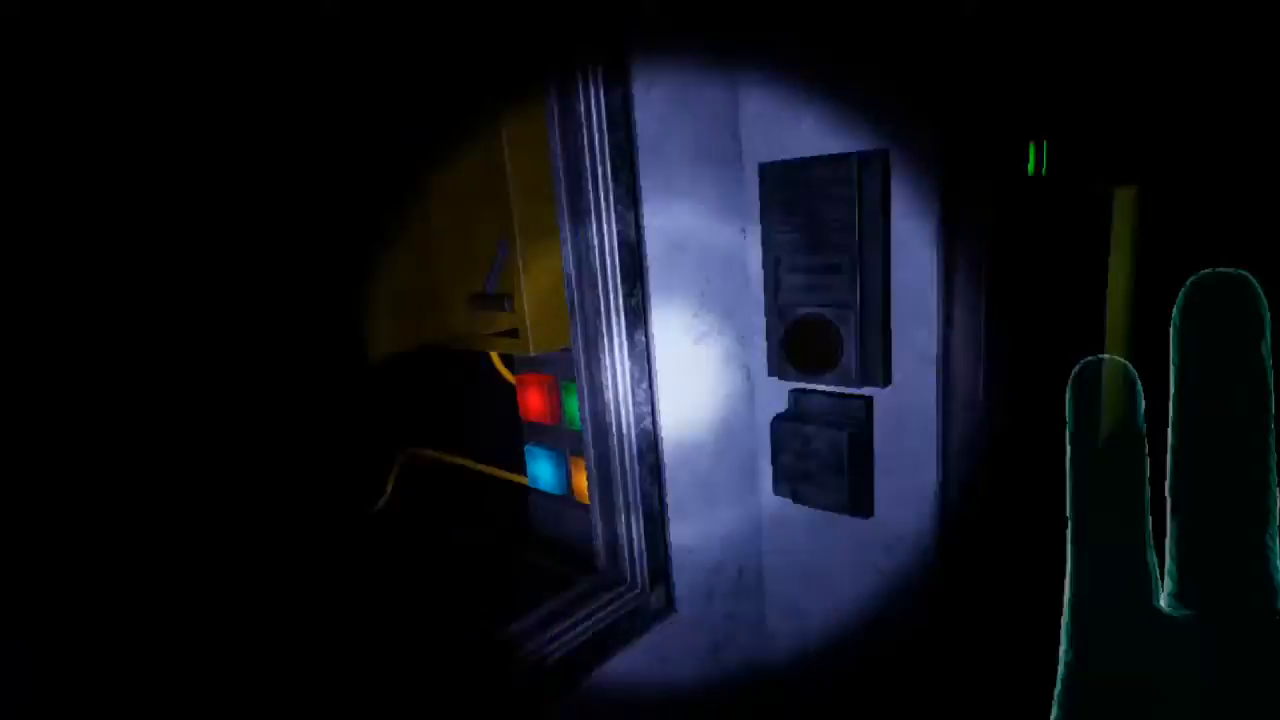
pyautogui.moveTo(640, 360)
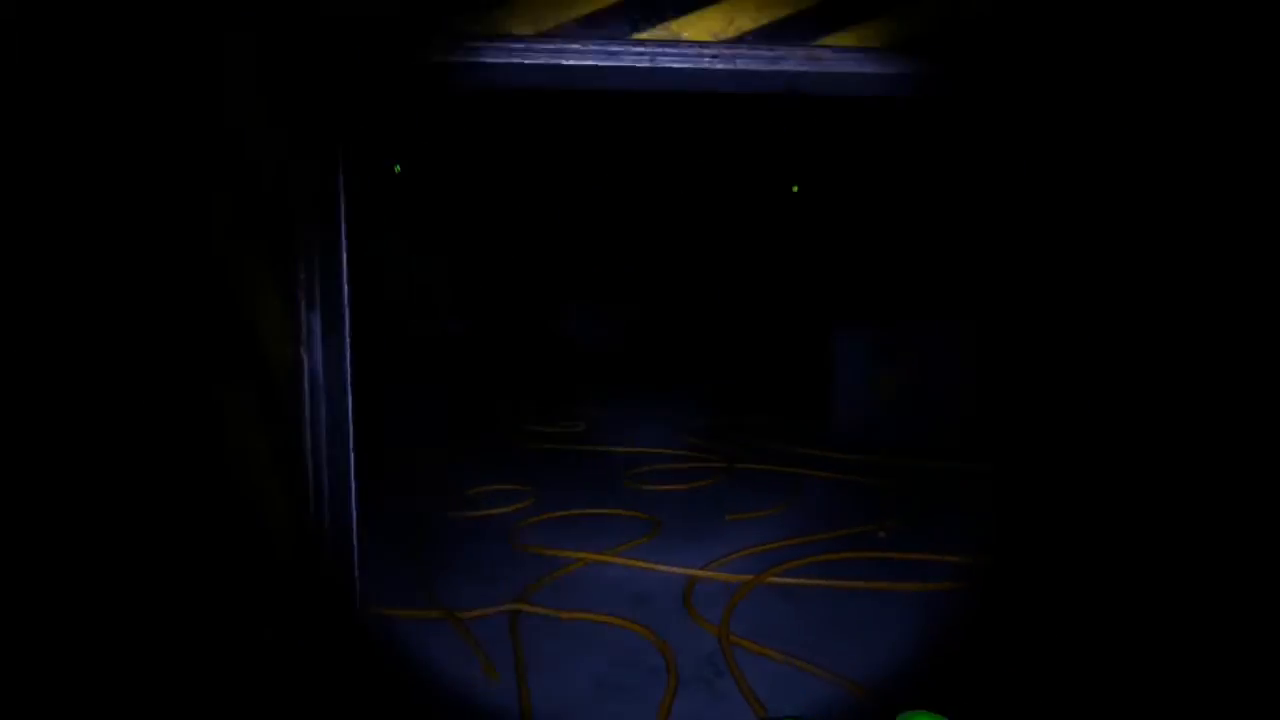
pyautogui.moveTo(640, 360)
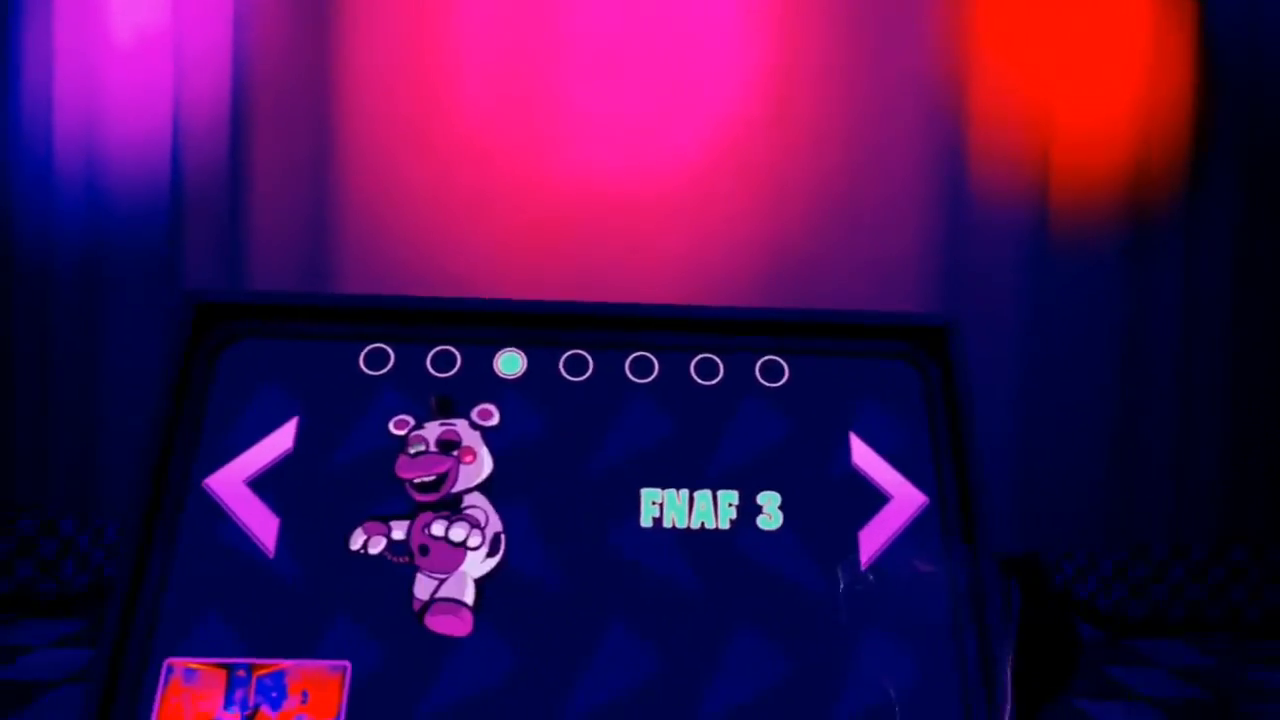
# Page the carousel forward from FNAF 3 to Parts and Service (Bonnie, Chica, Freddy).
pyautogui.click(884, 496)
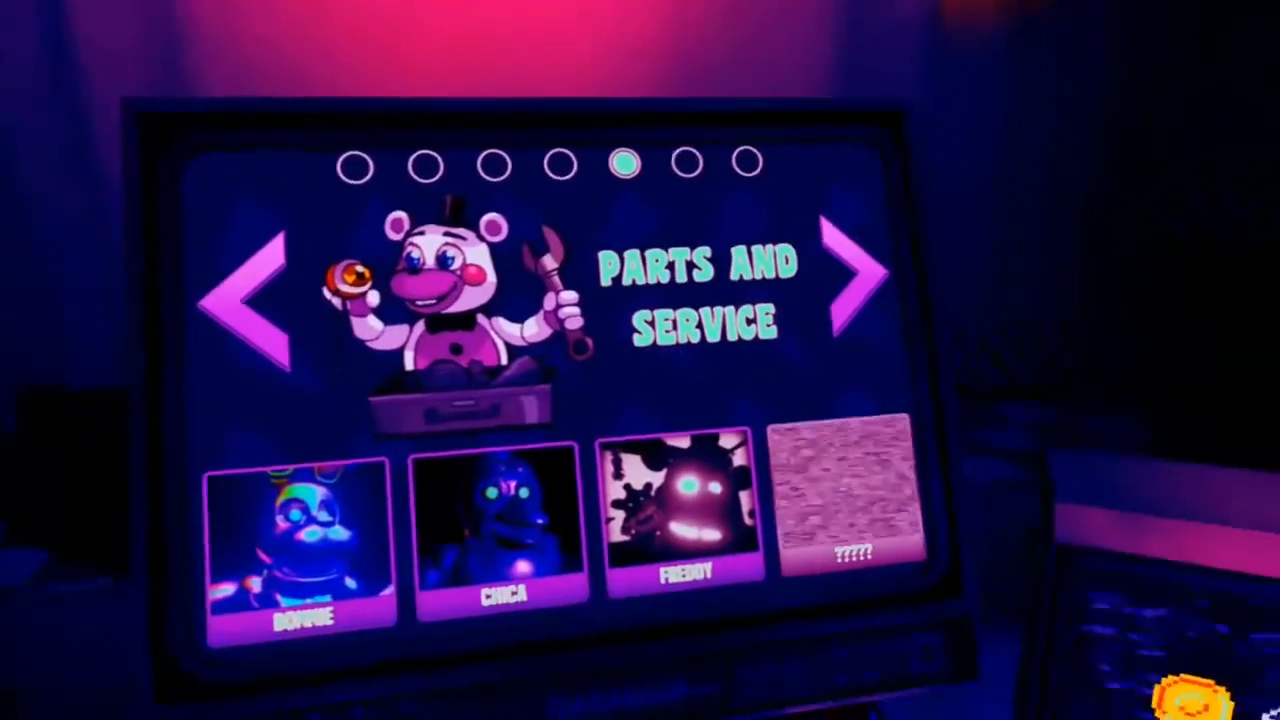